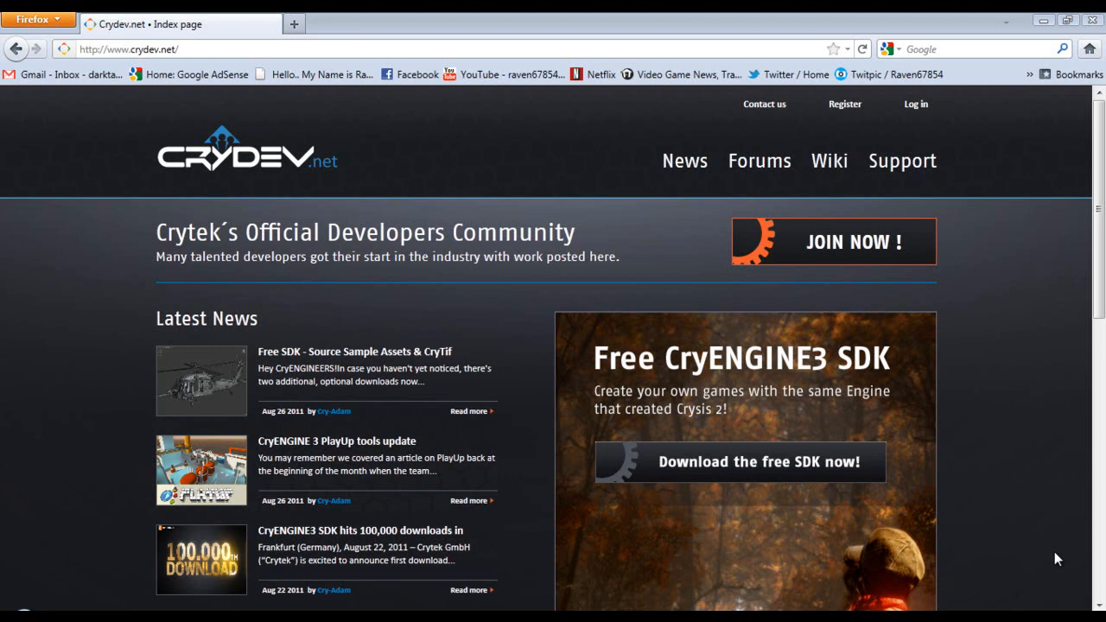
pyautogui.moveTo(827, 343)
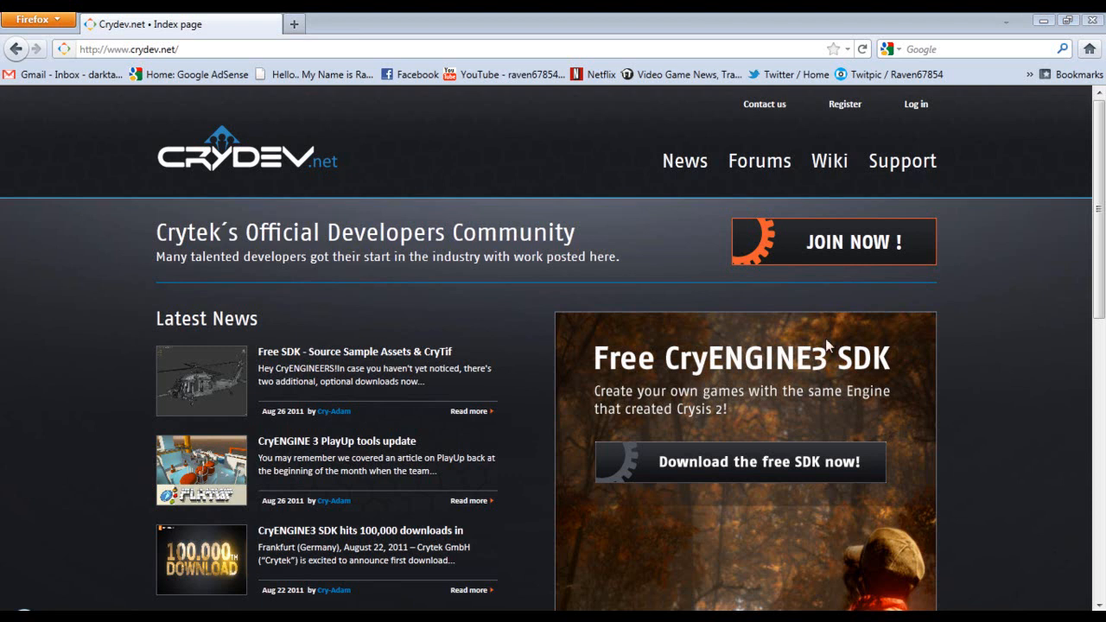
pyautogui.moveTo(709, 550)
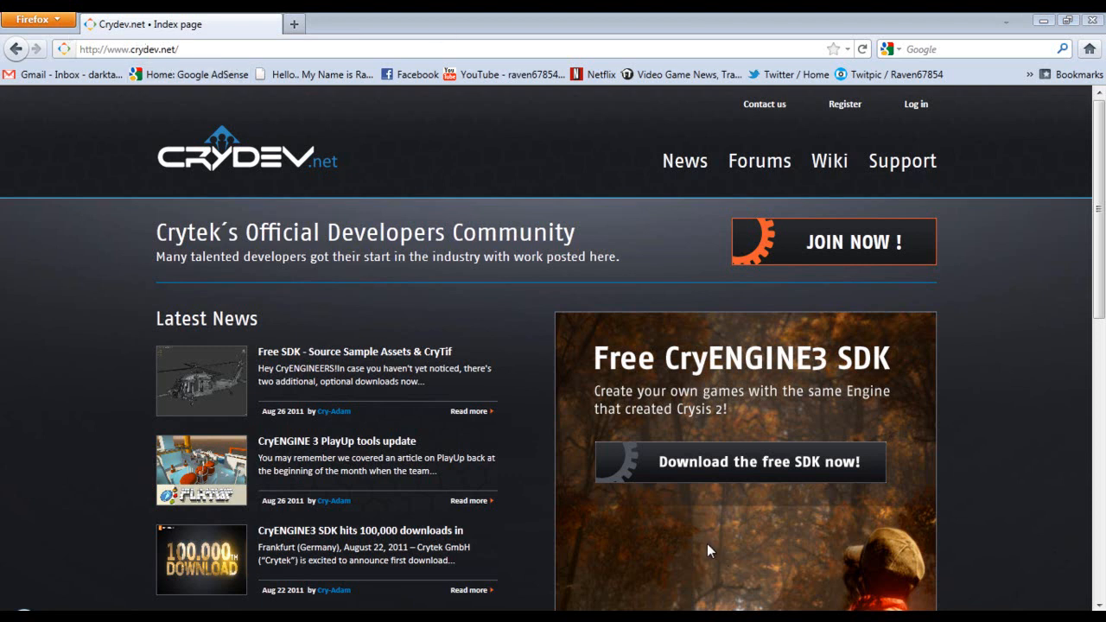
pyautogui.moveTo(846, 491)
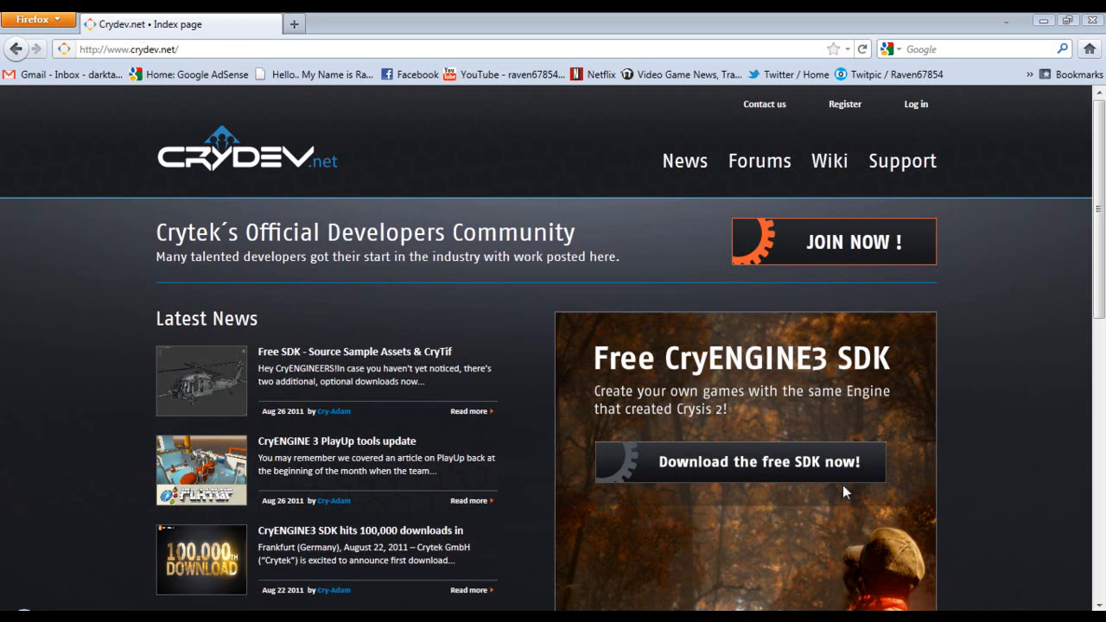
# Step: Open the CryENGINE 3 Free SDK download page, start the download, and cancel the save prompt
pyautogui.click(739, 462)
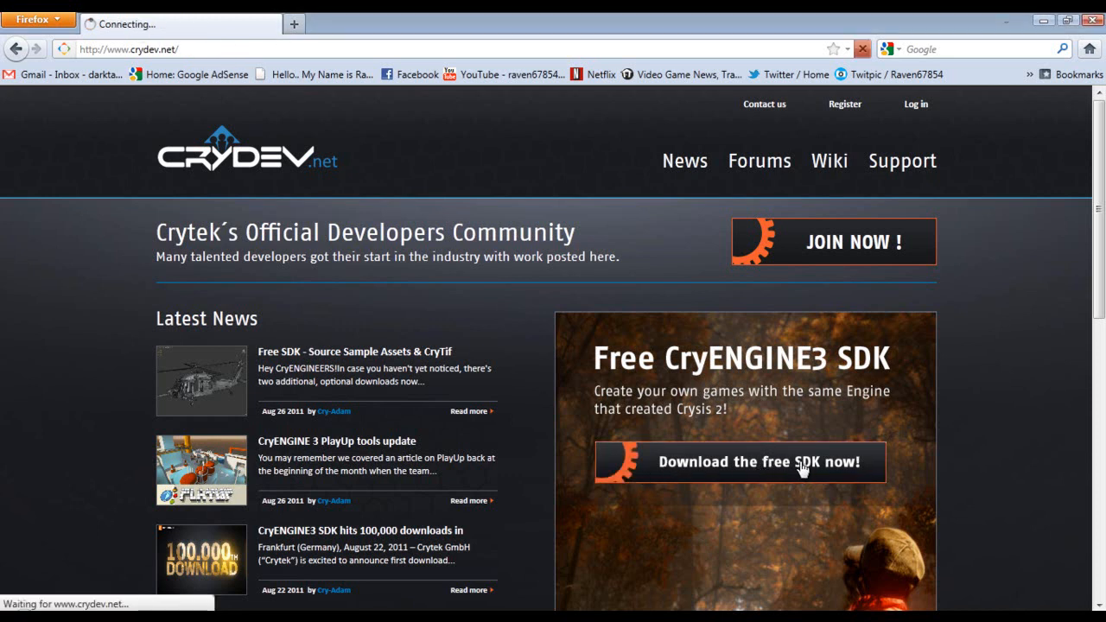
pyautogui.click(739, 461)
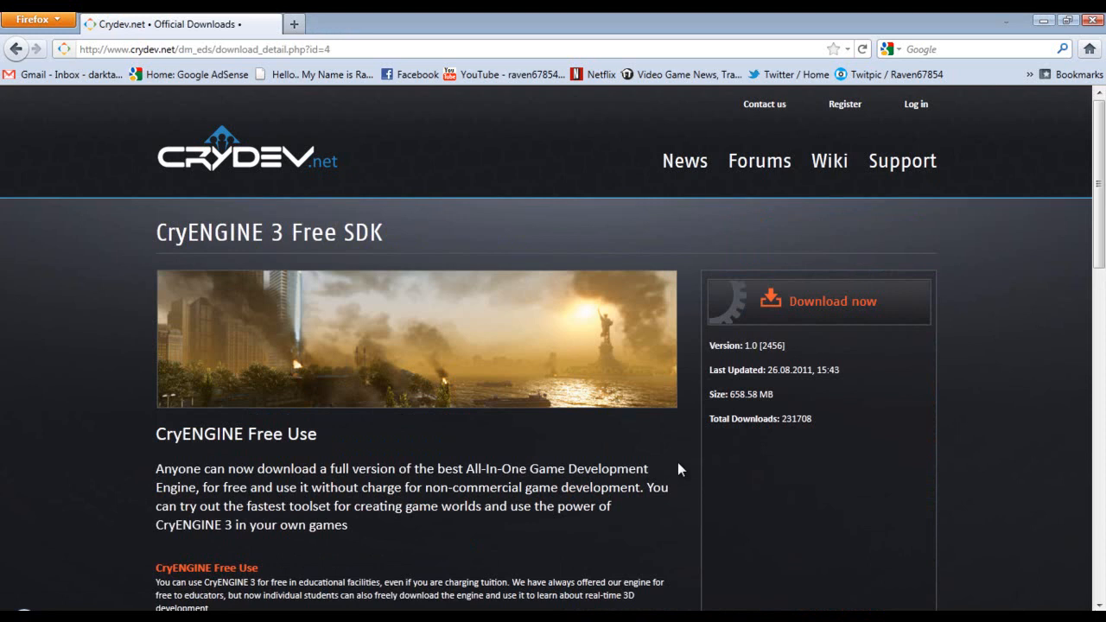
pyautogui.moveTo(648, 334)
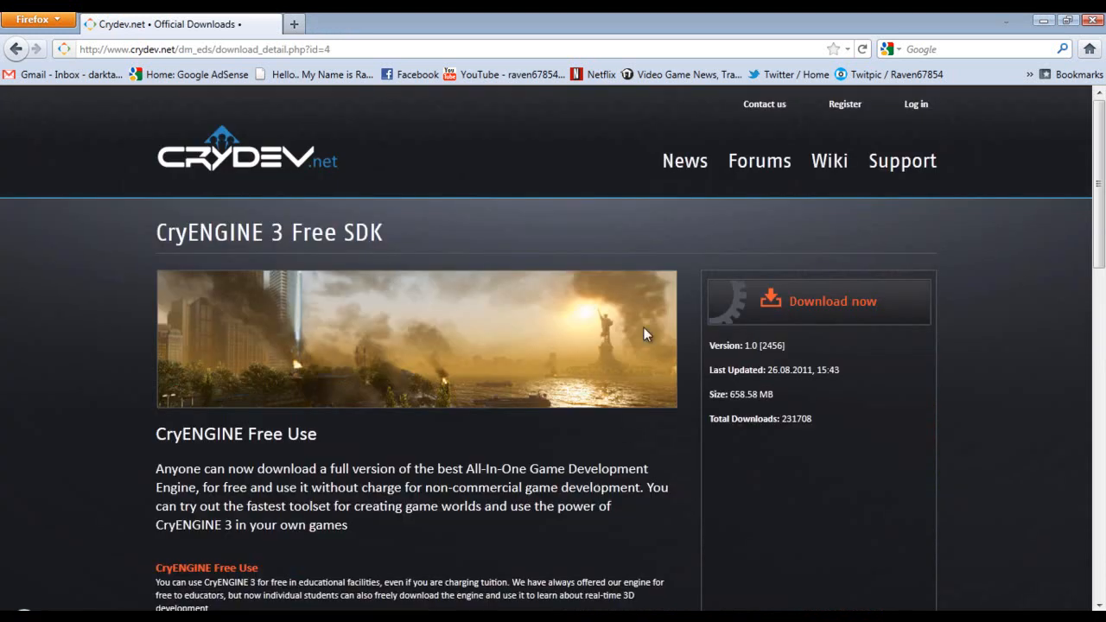
pyautogui.click(818, 301)
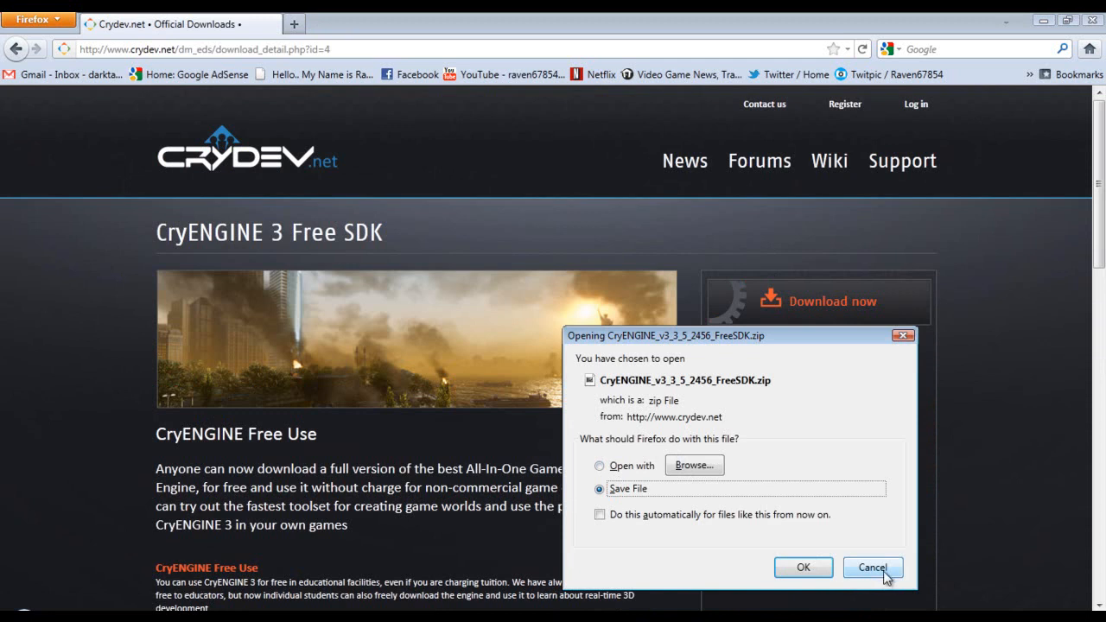
pyautogui.click(873, 568)
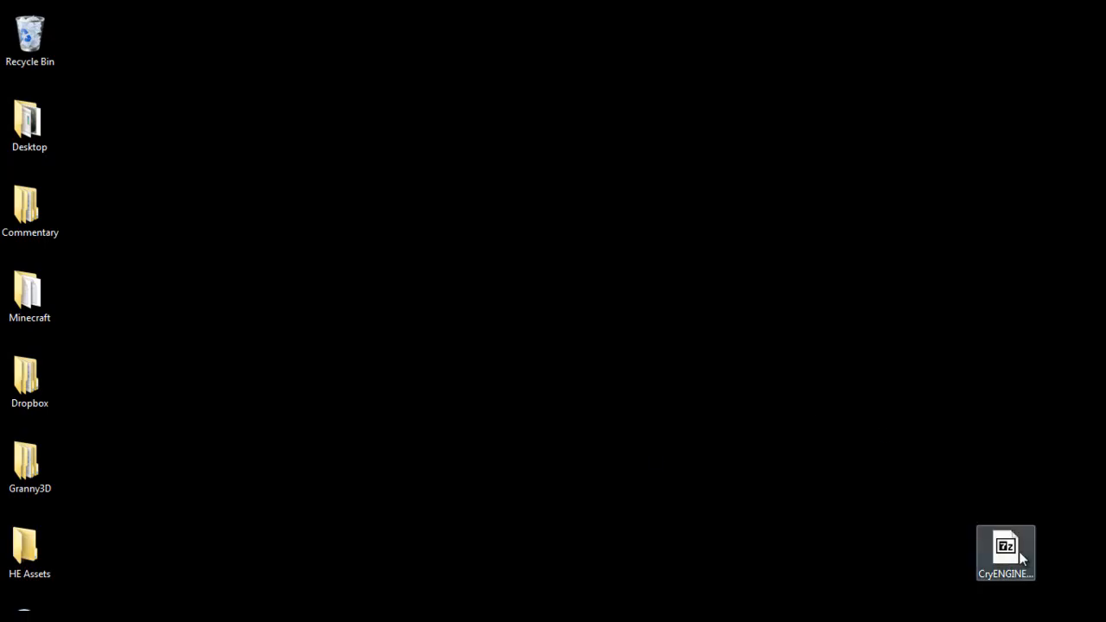
# Step: Add a new folder to the desktop from its context menu and name it CDK
pyautogui.rightClick(268, 346)
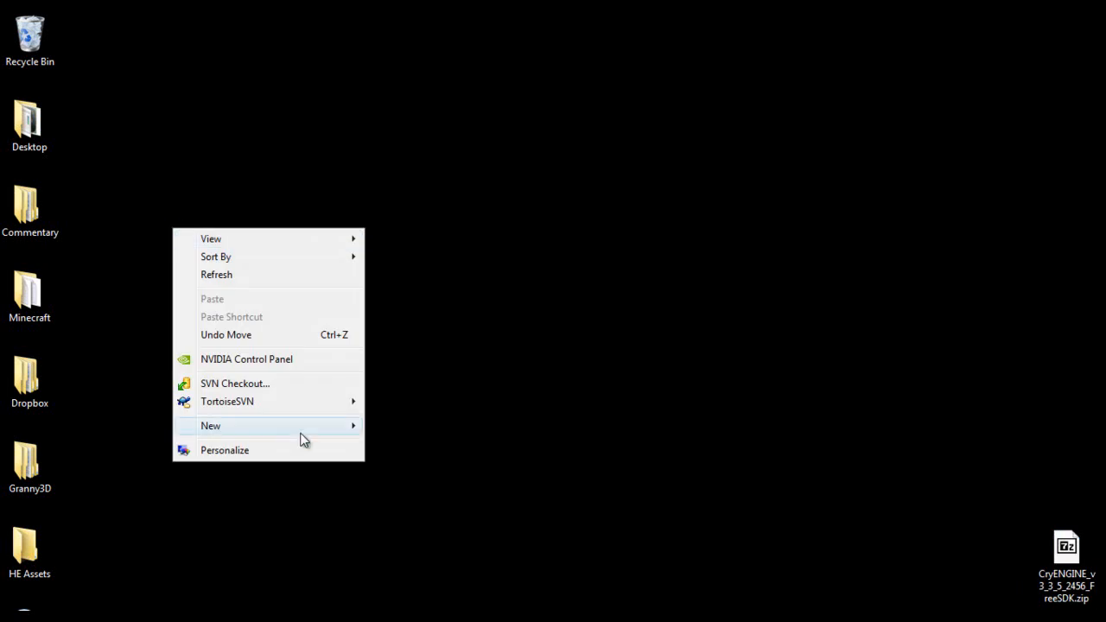
pyautogui.click(210, 425)
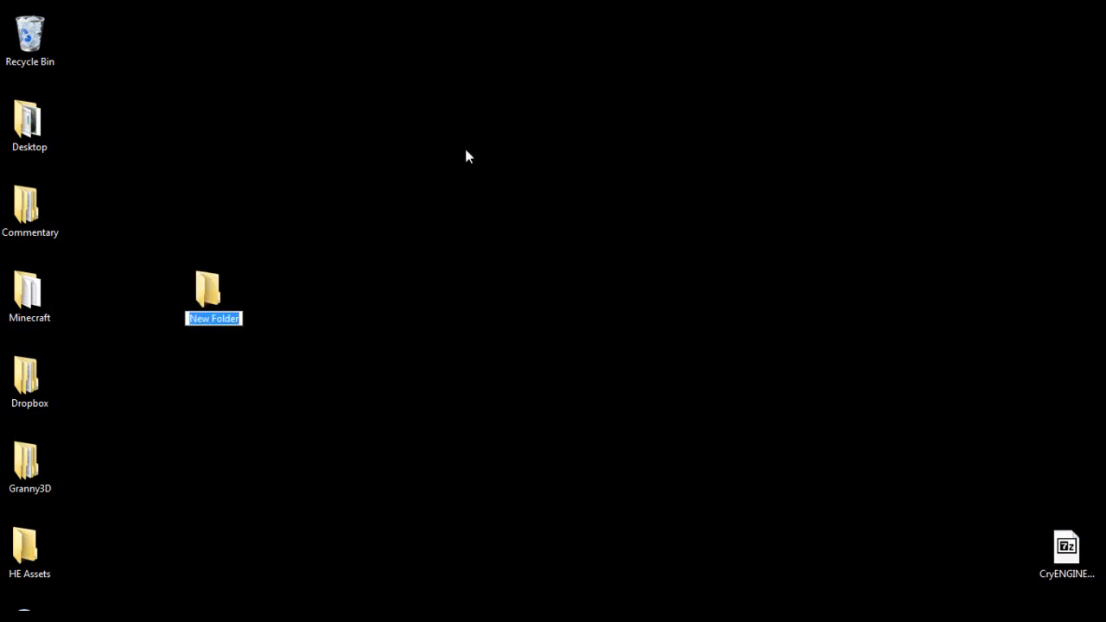
pyautogui.write('Cry')
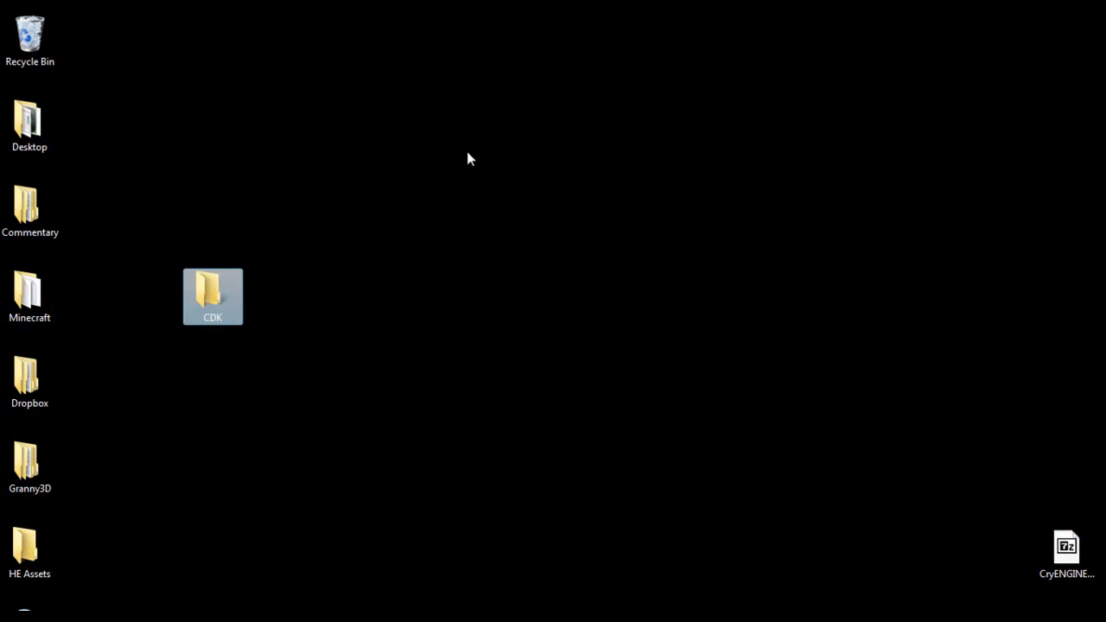
pyautogui.doubleClick(1067, 546)
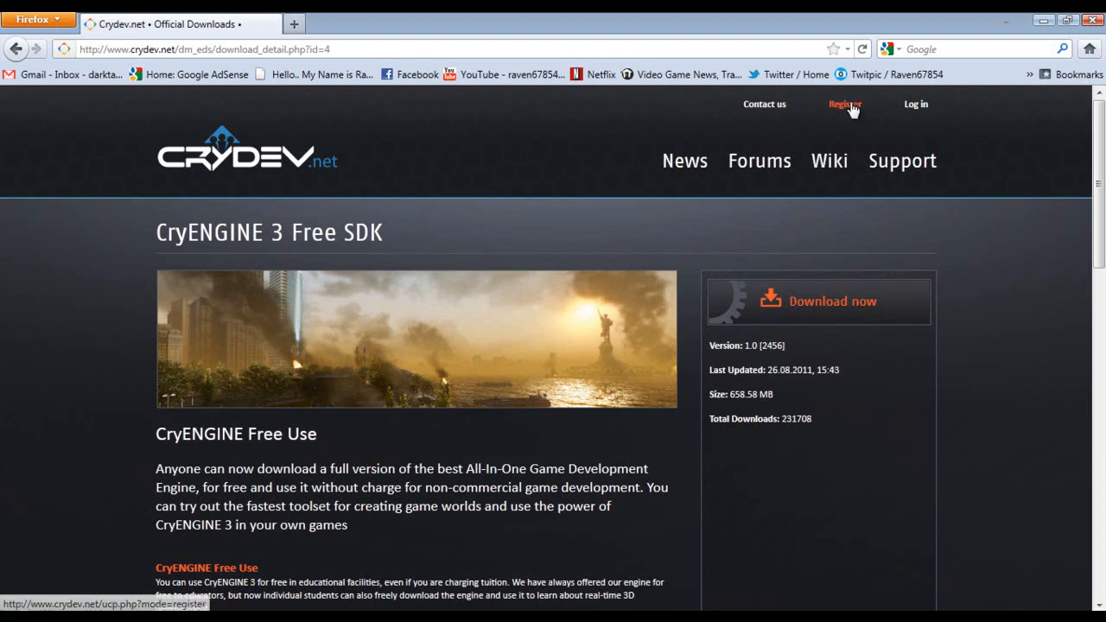
# Step: Begin CryDev account registration, agree to the terms of service, and scroll to the signup form
pyautogui.click(845, 104)
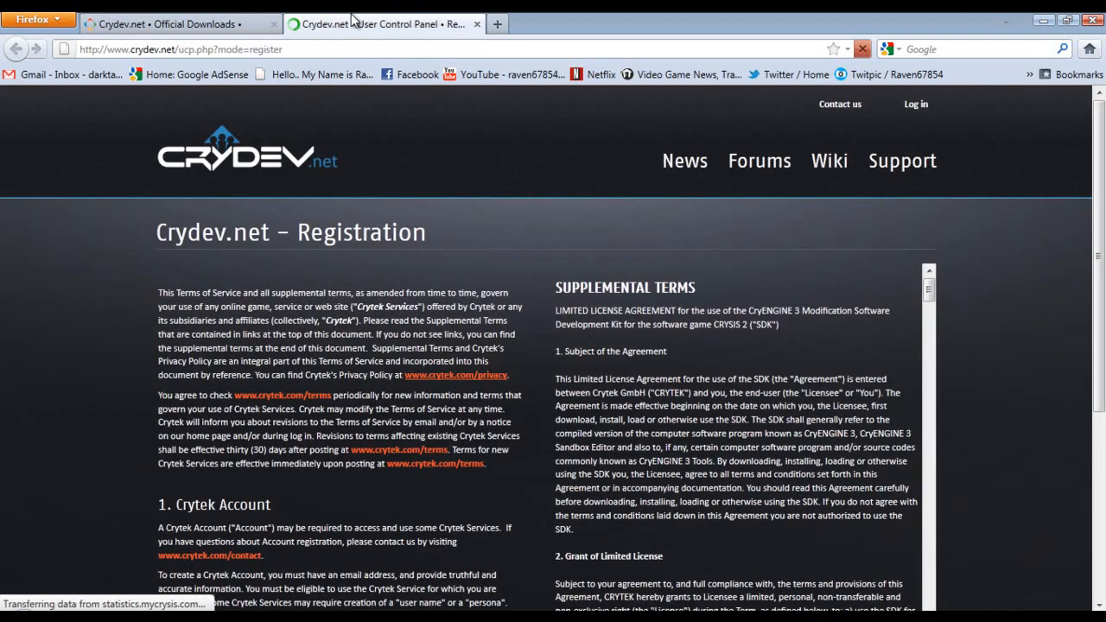
pyautogui.scroll(-3)
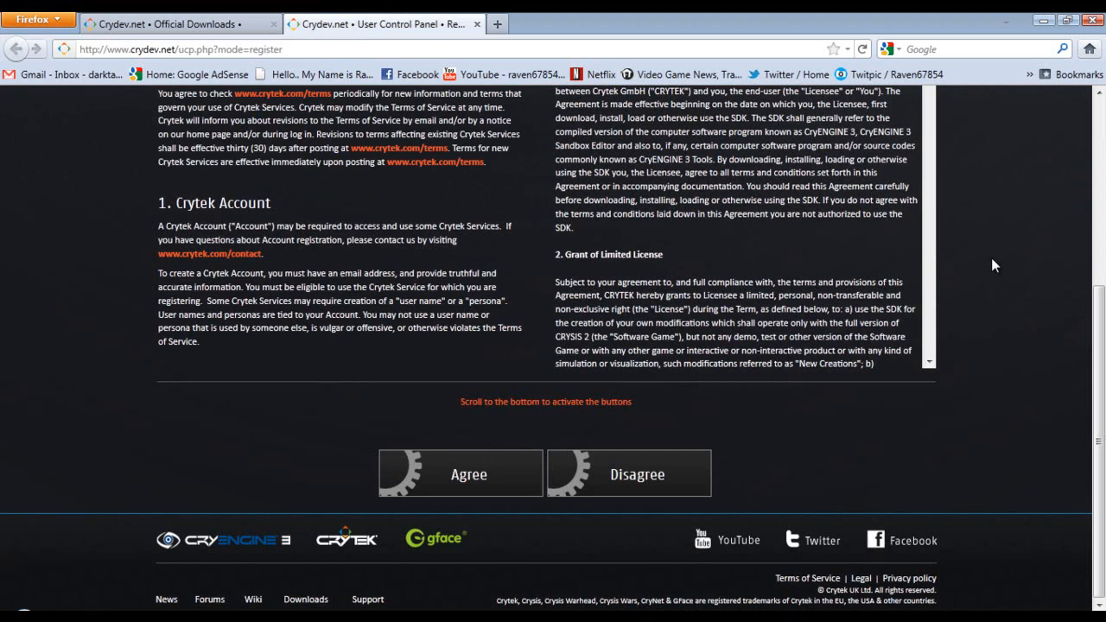
pyautogui.scroll(-3)
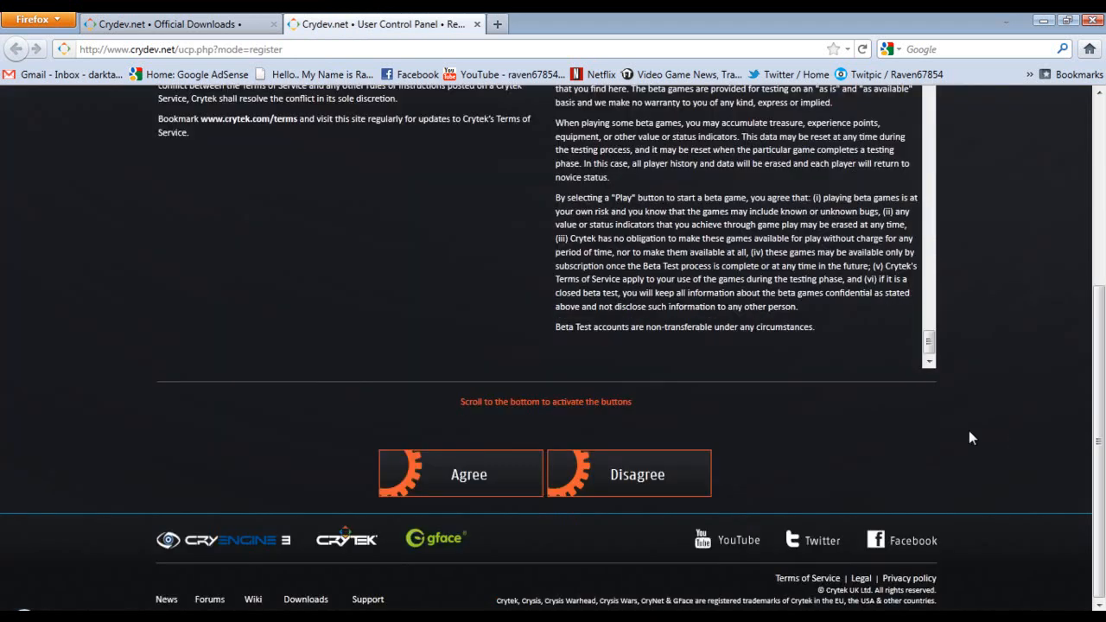
pyautogui.click(459, 474)
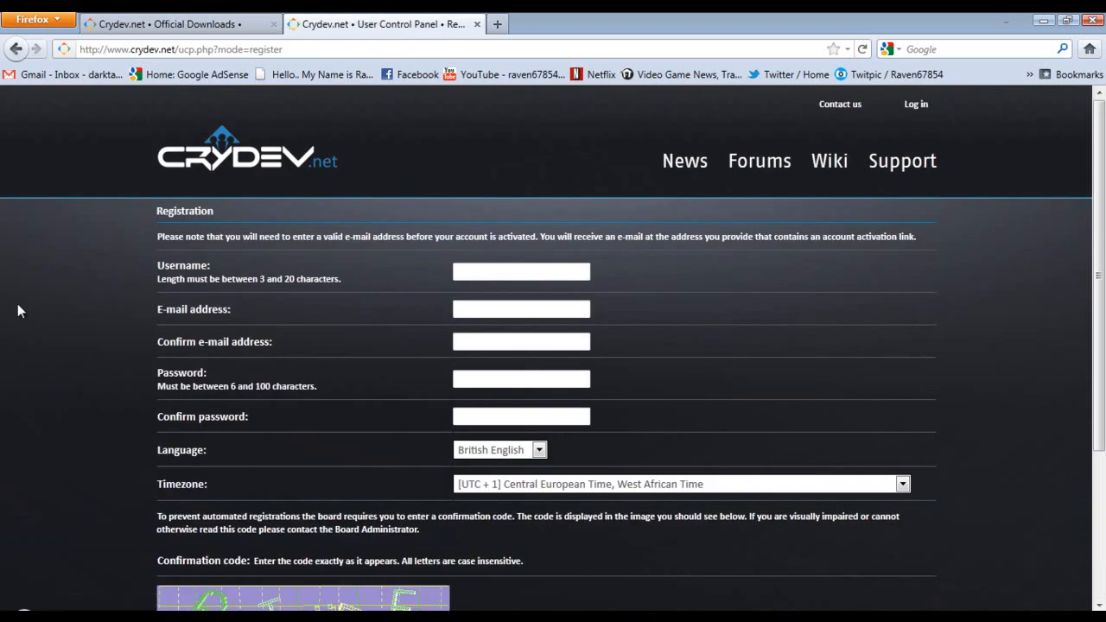
pyautogui.scroll(-3)
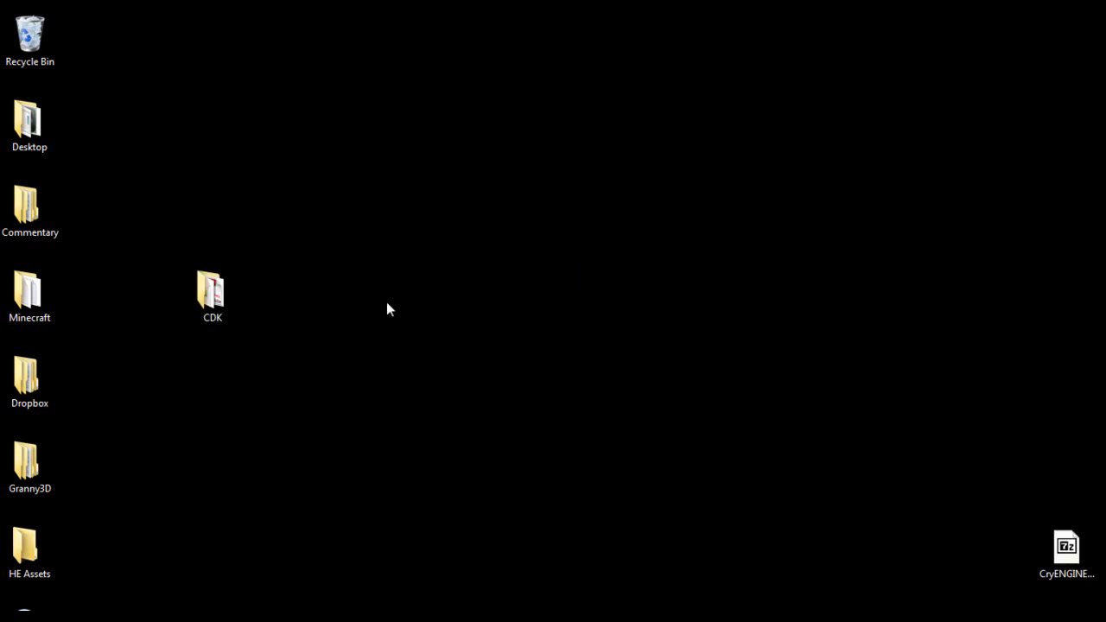
pyautogui.moveTo(271, 298)
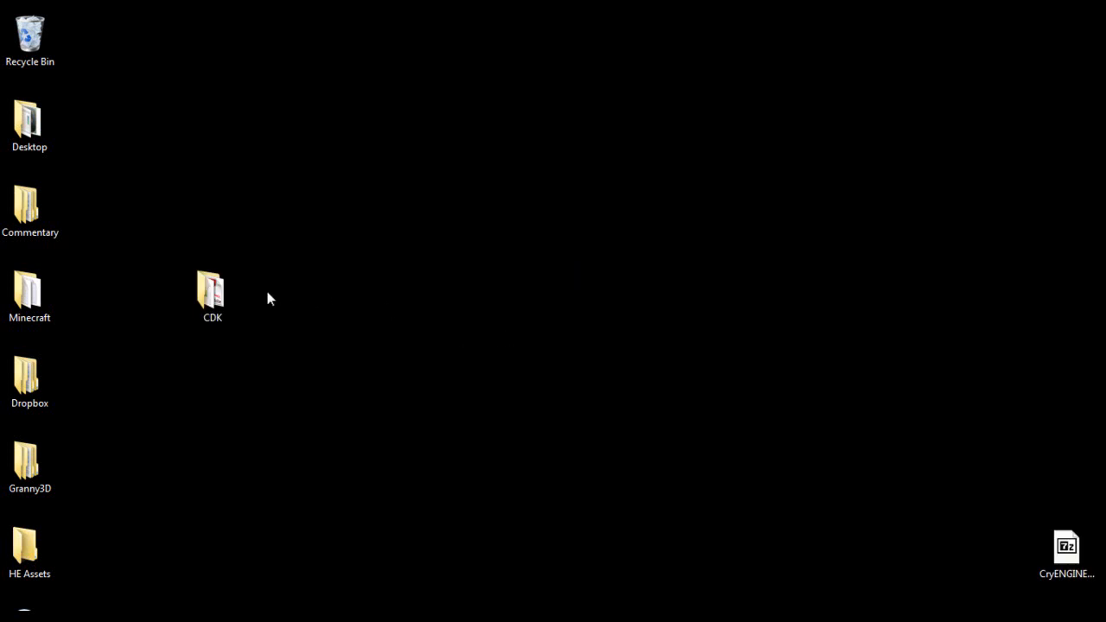
# Step: Open the desktop CDK folder to view the extracted SDK contents
pyautogui.doubleClick(211, 290)
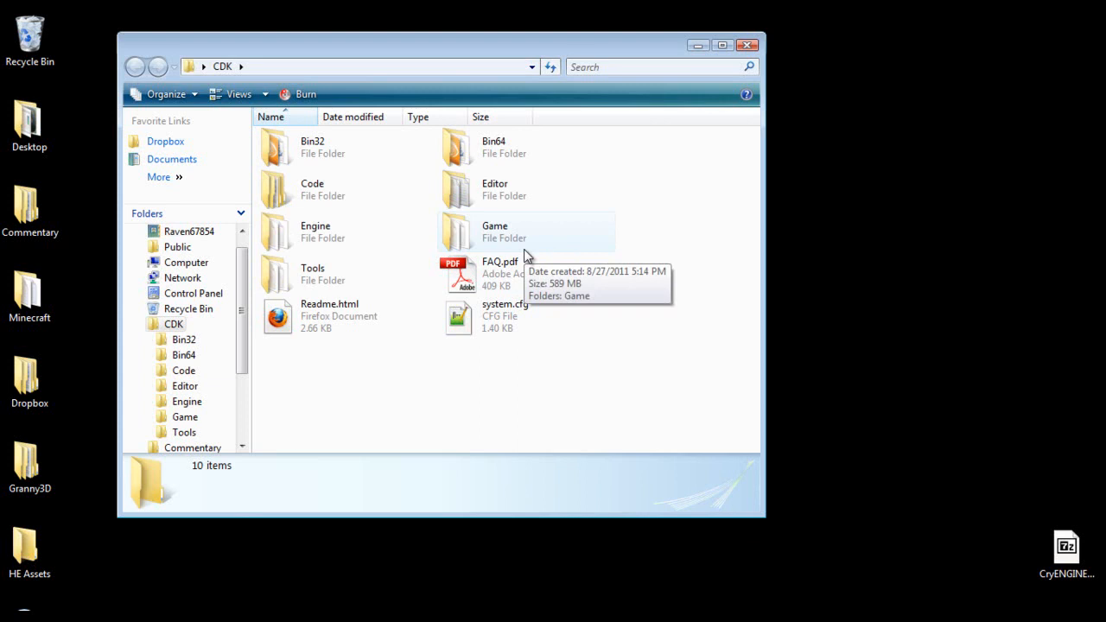
pyautogui.moveTo(362, 141)
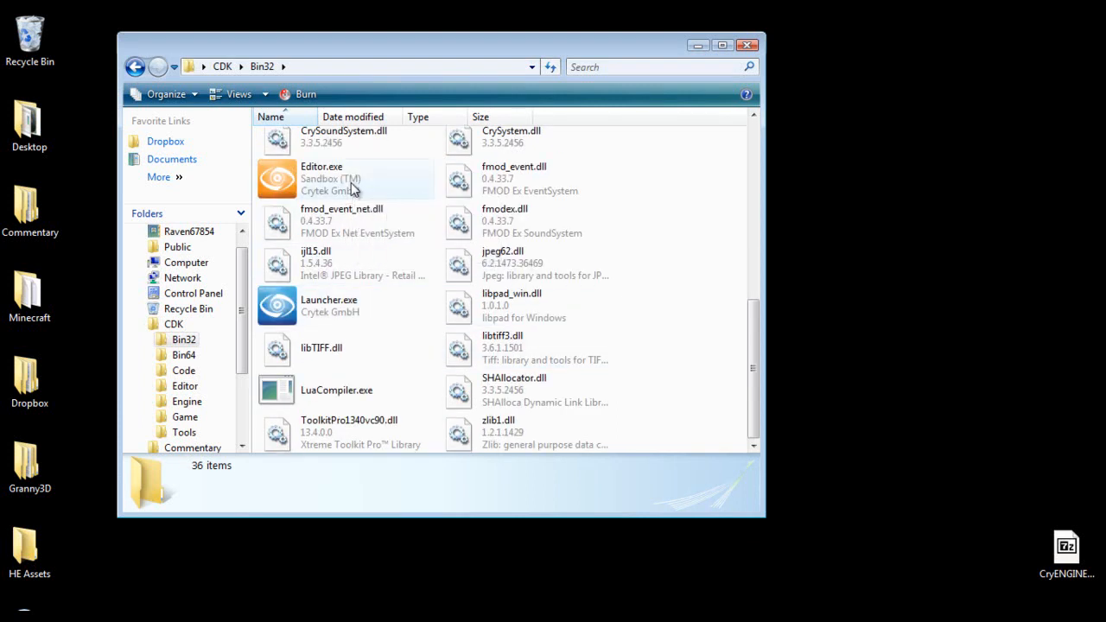
# Step: Return to the CDK folder and select the 64-bit Editor.exe in Bin64
pyautogui.click(135, 67)
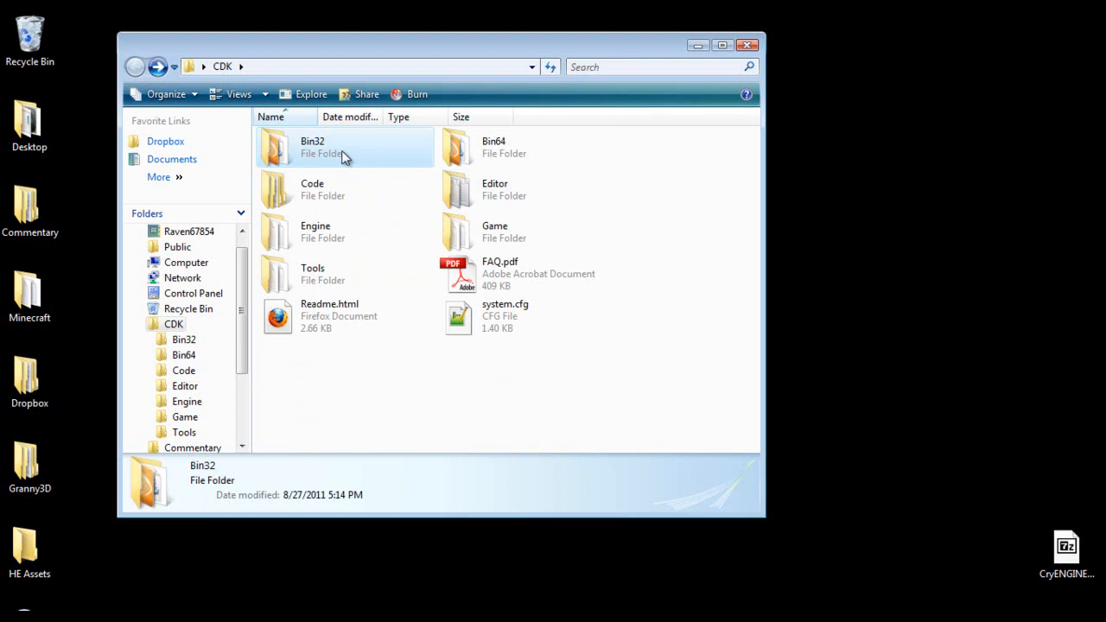
pyautogui.moveTo(517, 169)
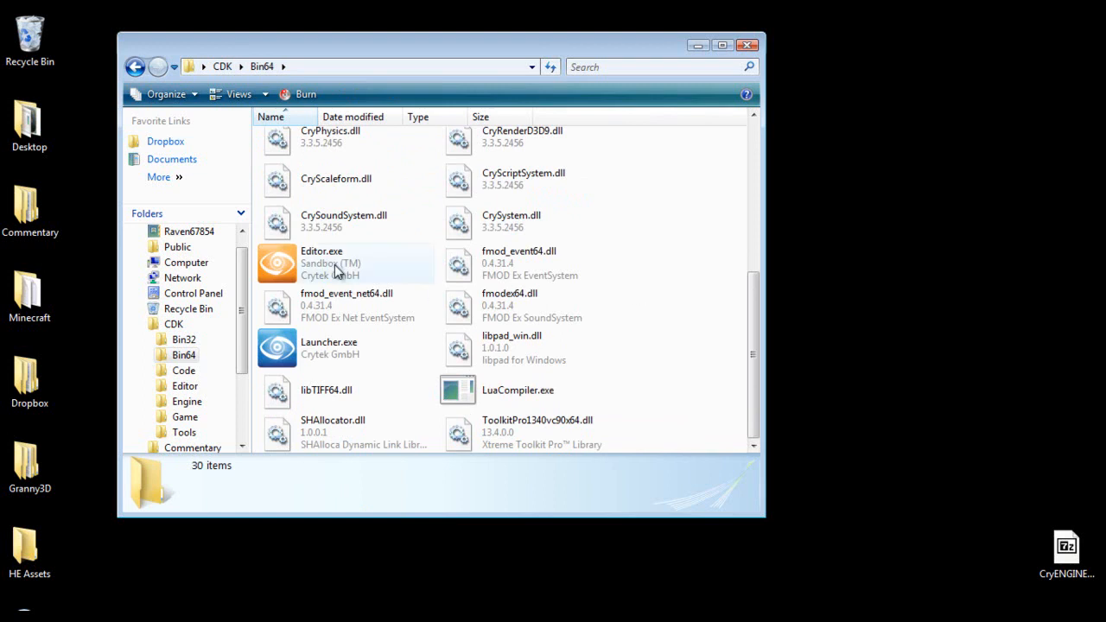
pyautogui.moveTo(337, 264)
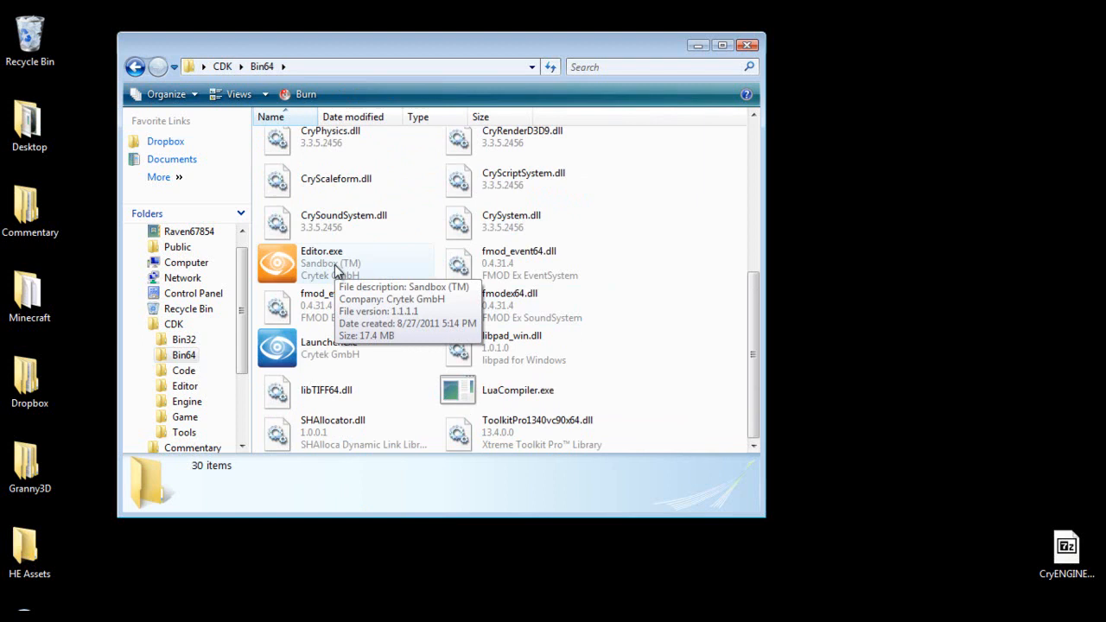
pyautogui.click(337, 264)
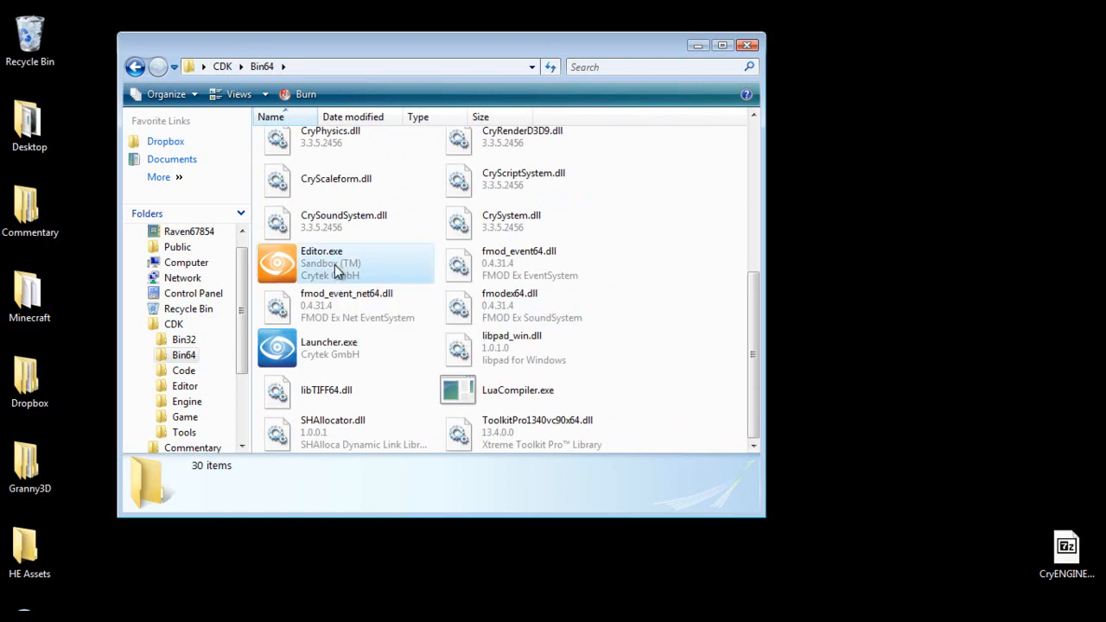
pyautogui.click(322, 263)
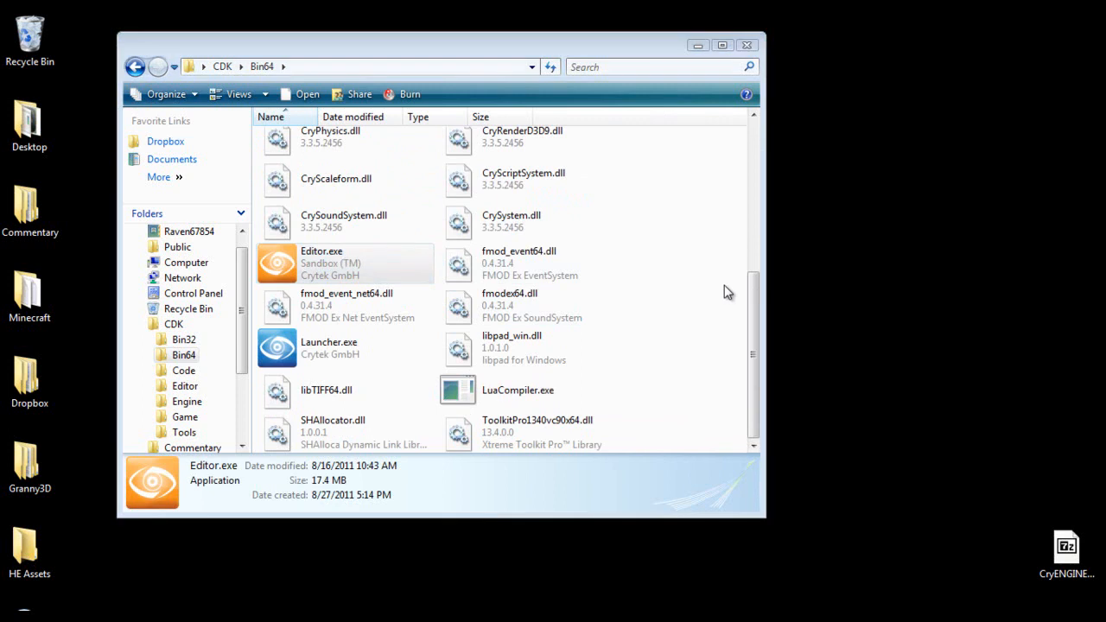
# Step: Launch the 64-bit Editor.exe and log in with the CryDev account
pyautogui.doubleClick(321, 264)
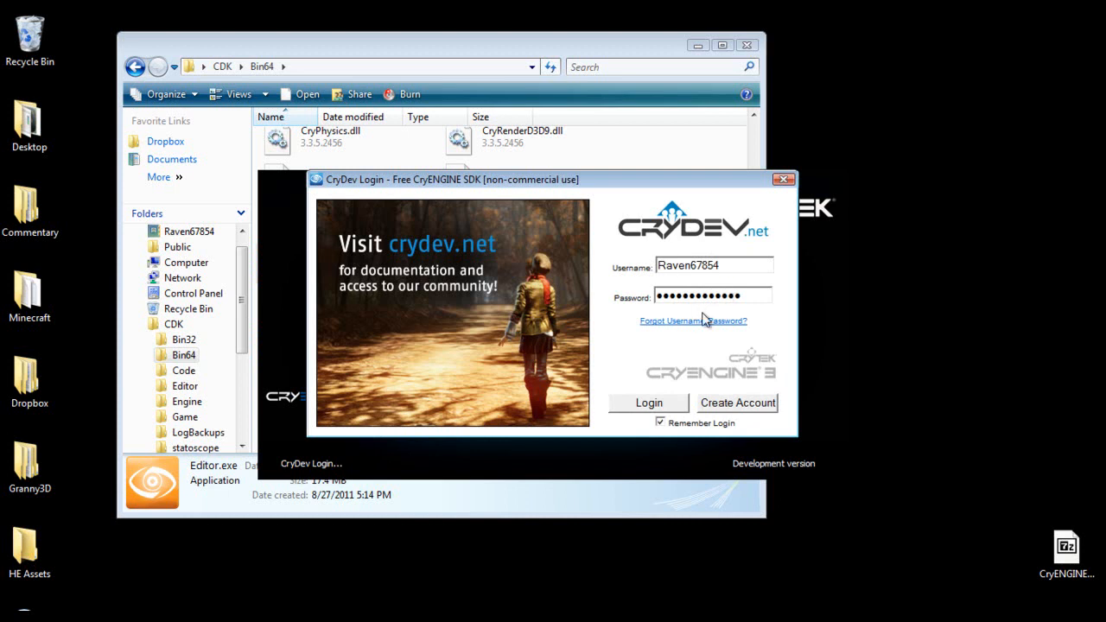
pyautogui.moveTo(763, 407)
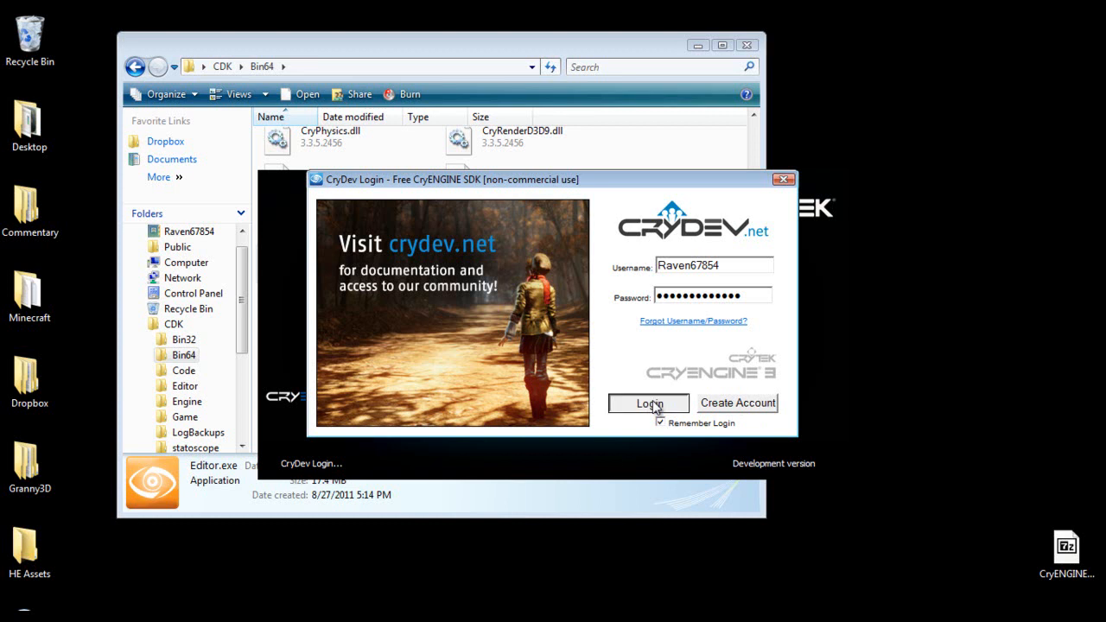
pyautogui.click(647, 403)
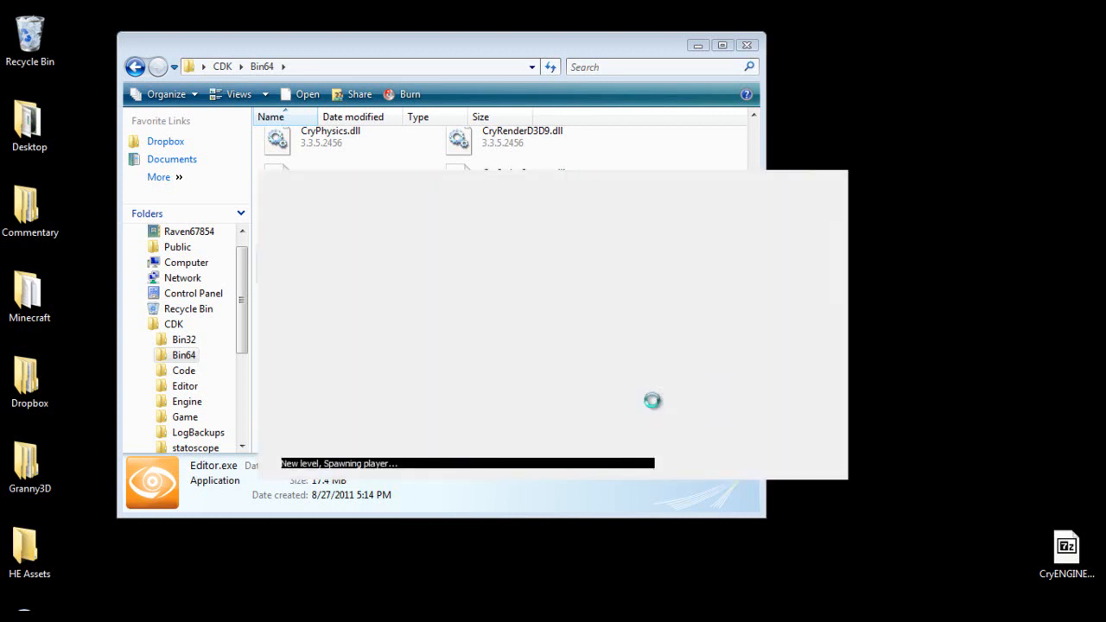